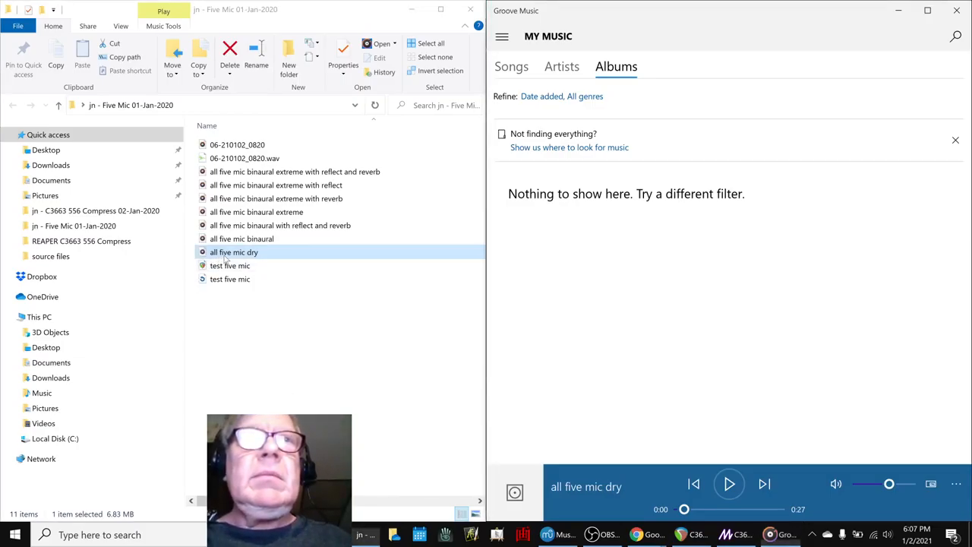
# - Preview the dry, binaural extreme, extreme-with-reflect and reverb five-mic mixes, then clear the selection
pyautogui.click(728, 484)
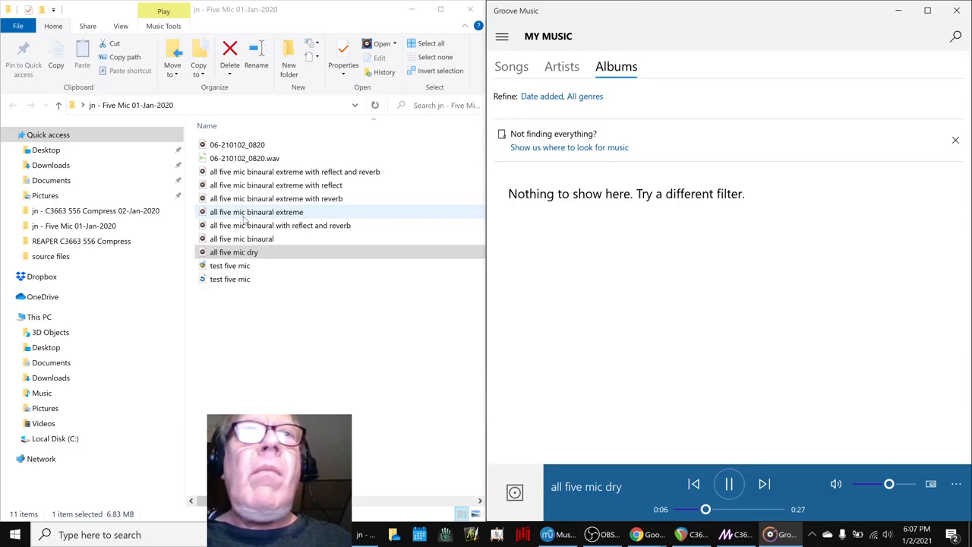
pyautogui.doubleClick(256, 211)
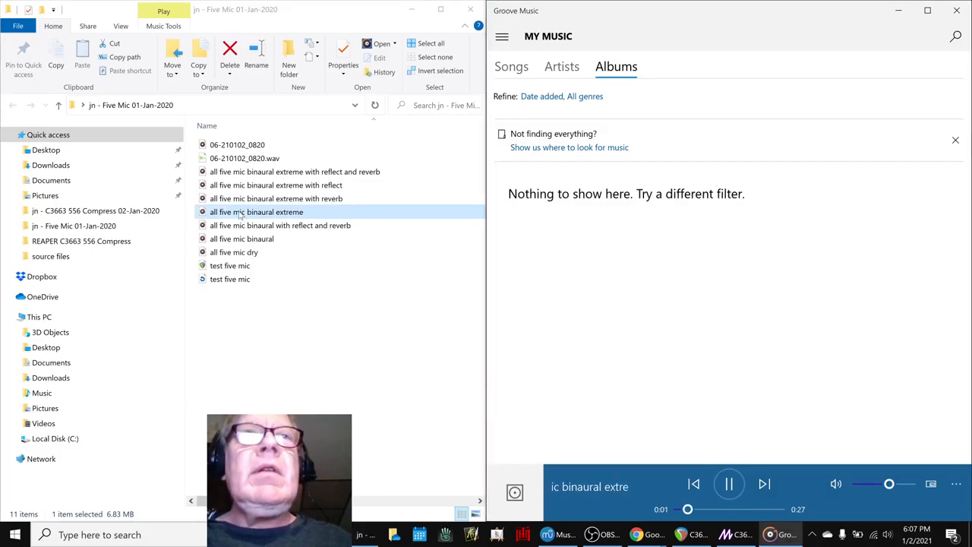
pyautogui.click(276, 184)
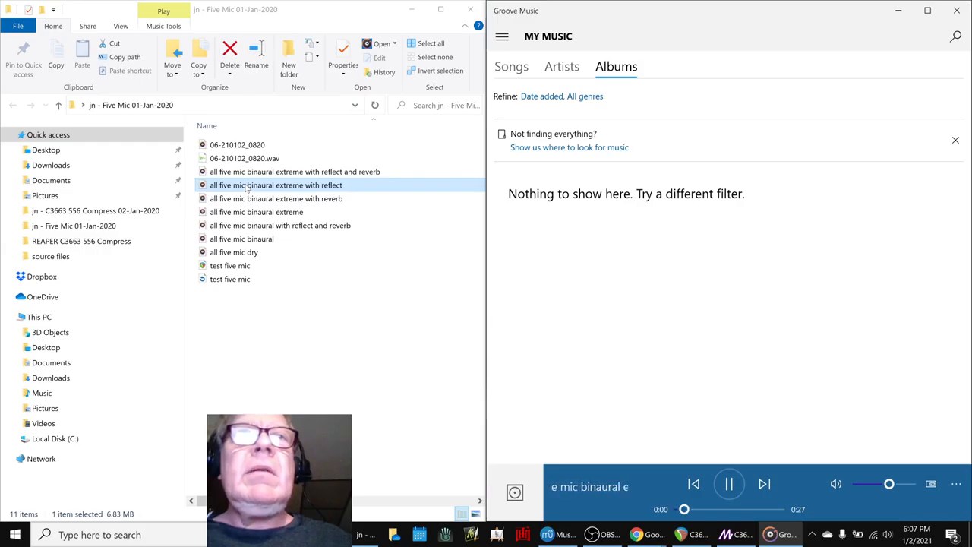
pyautogui.click(277, 198)
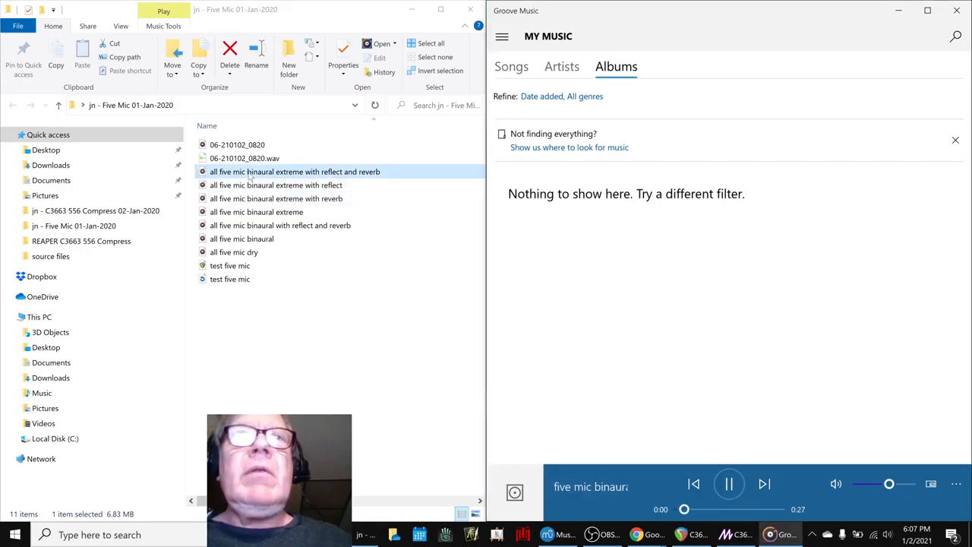
pyautogui.click(275, 184)
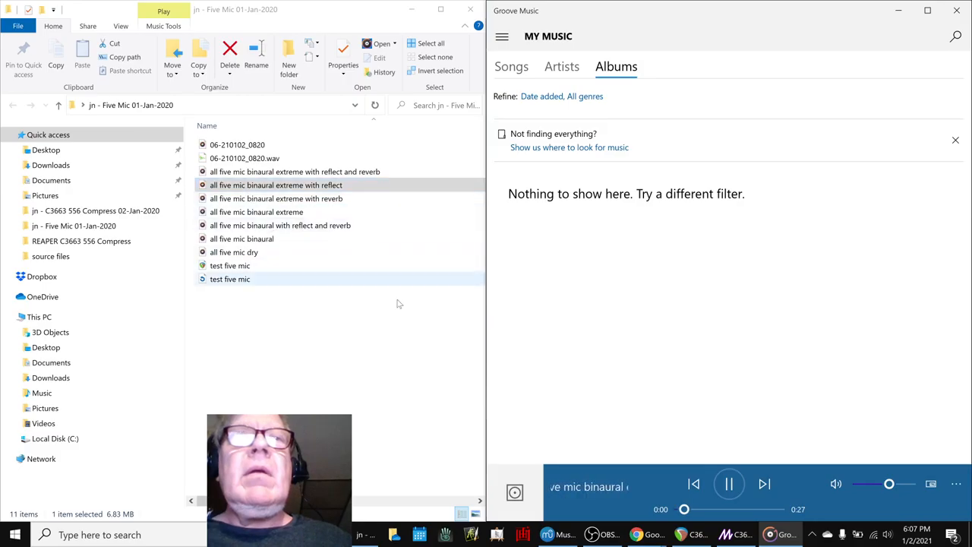
pyautogui.click(728, 484)
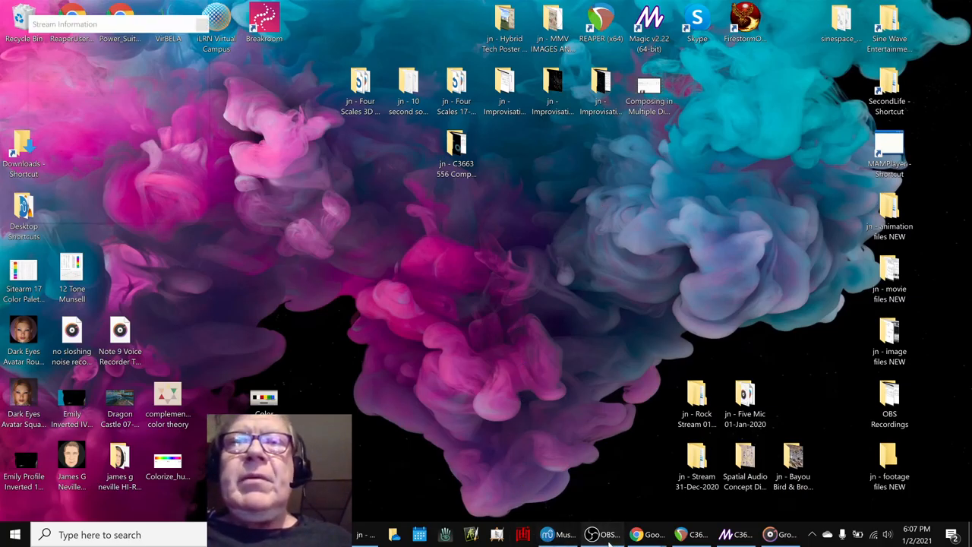
# - Review the binaural experiment and Compress Work Area notes, then bring up the Feed Streams diagram
pyautogui.click(602, 534)
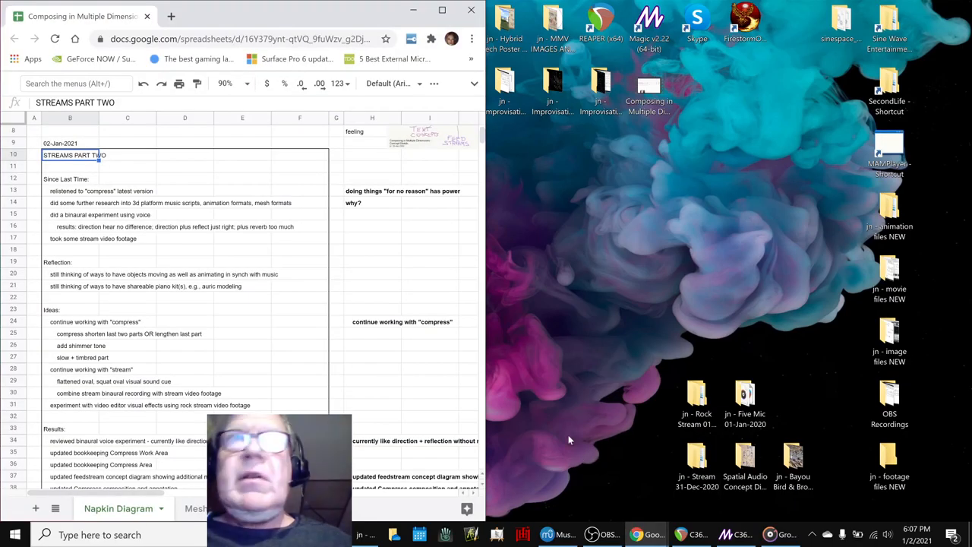
pyautogui.moveTo(510, 357)
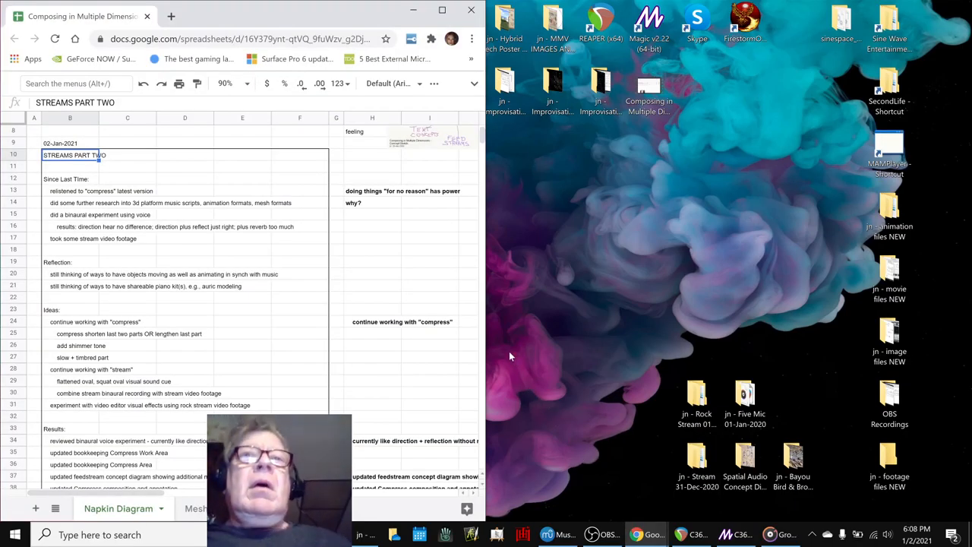
pyautogui.moveTo(363, 335)
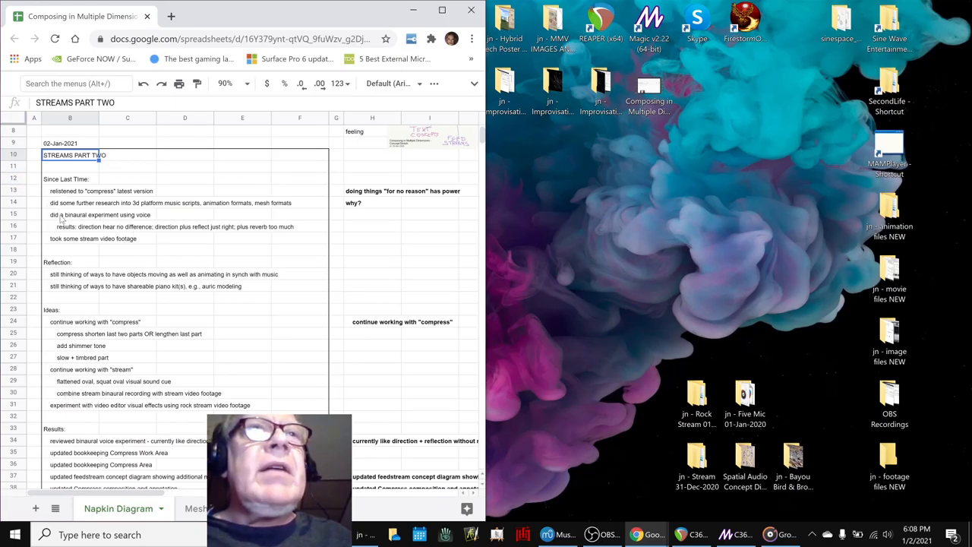
pyautogui.click(70, 214)
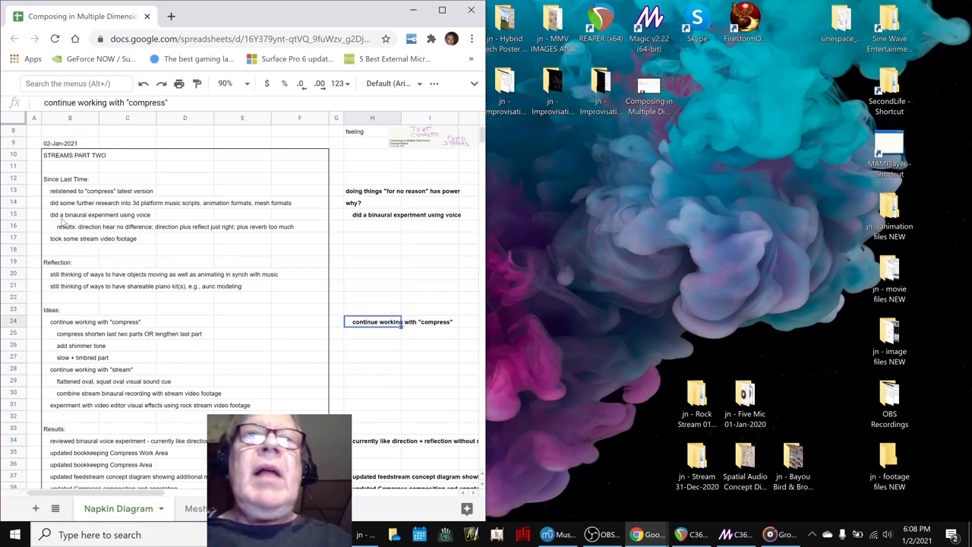
pyautogui.moveTo(218, 329)
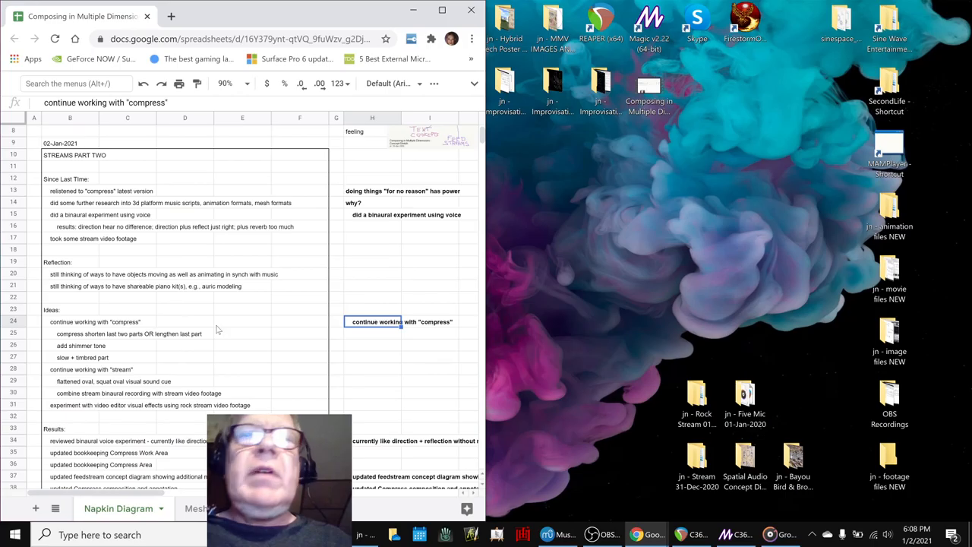
pyautogui.moveTo(393, 401)
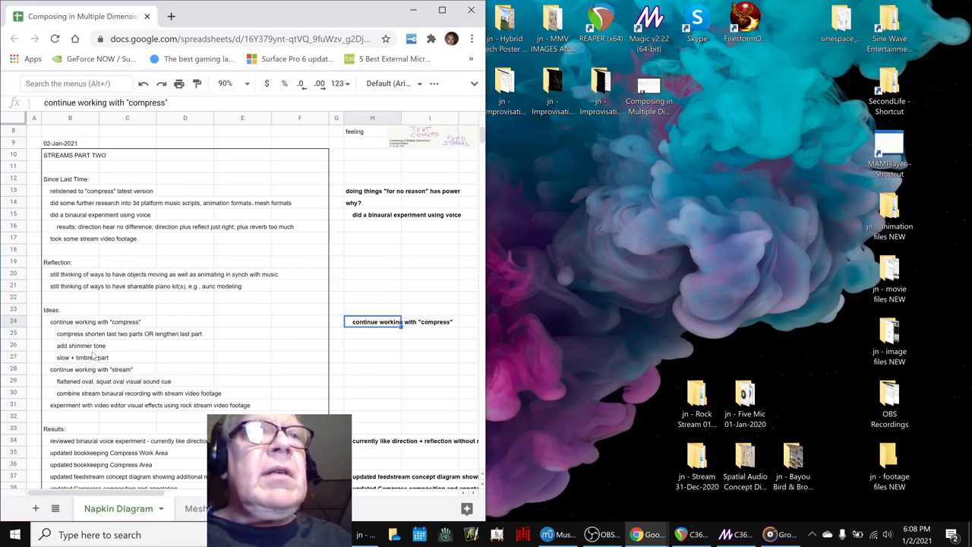
pyautogui.scroll(-3)
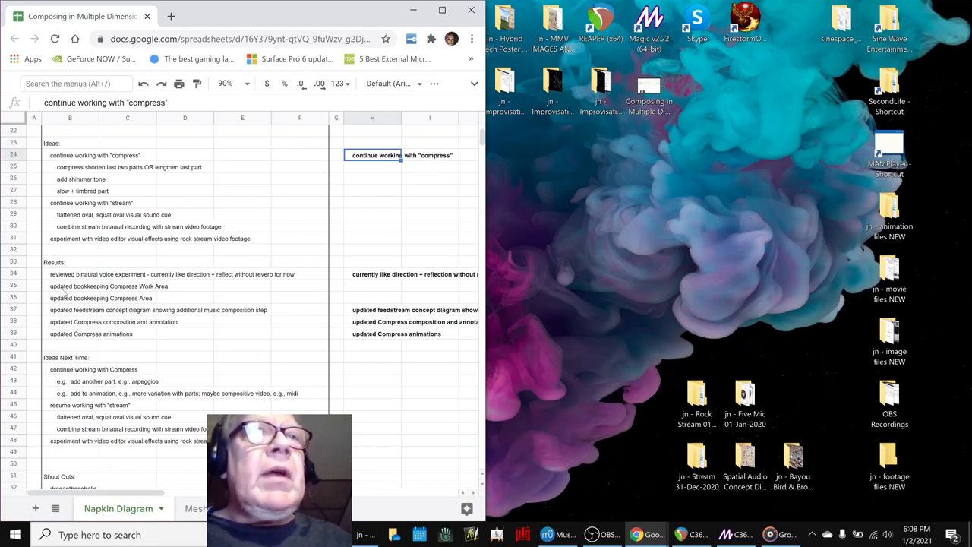
pyautogui.click(84, 286)
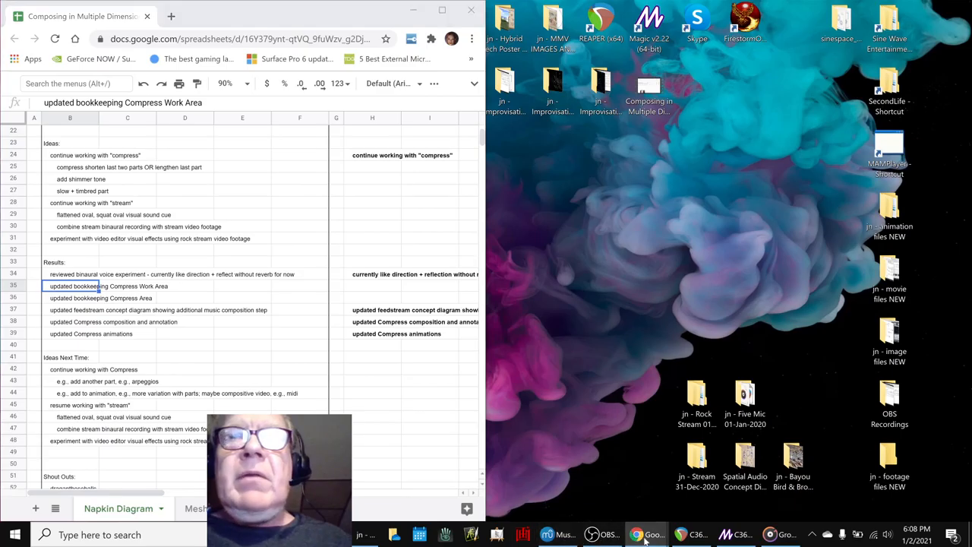
pyautogui.click(637, 534)
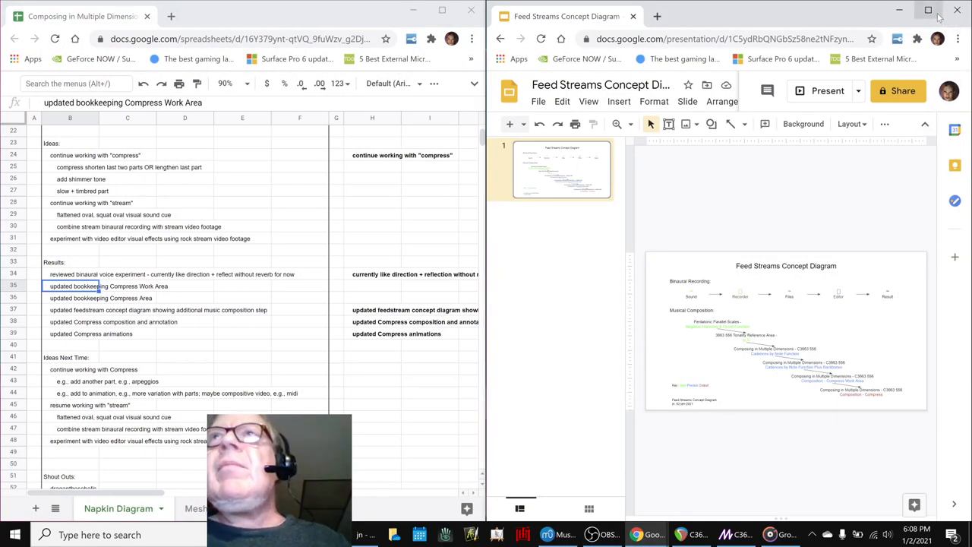
# - Walk through the Musical Composition steps, from Pentatonic Parallel Scales to Composition - Compress
pyautogui.click(927, 10)
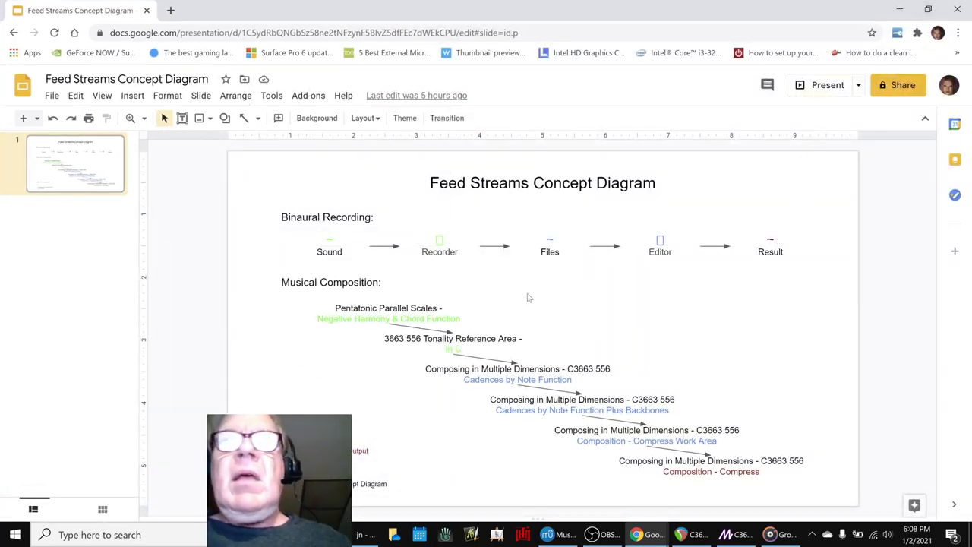
pyautogui.click(387, 311)
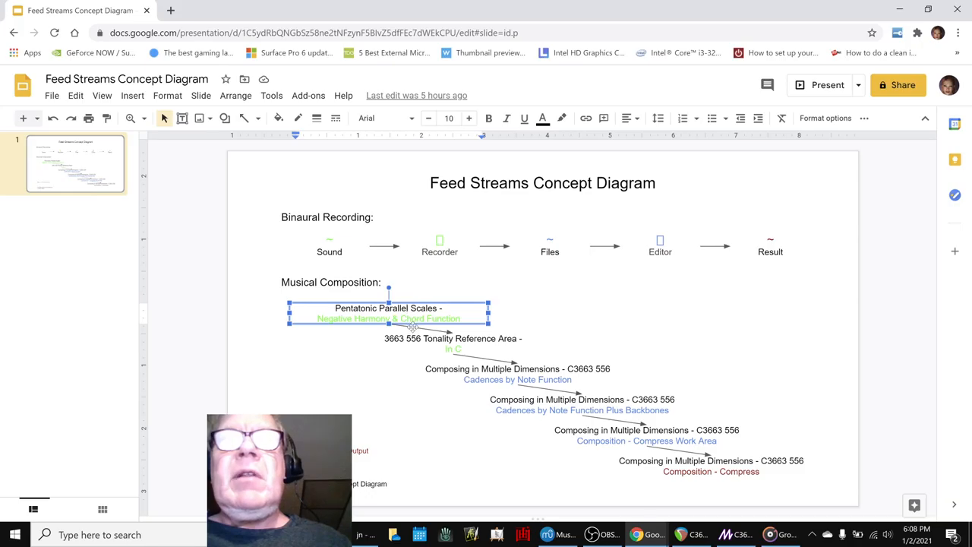
pyautogui.click(451, 338)
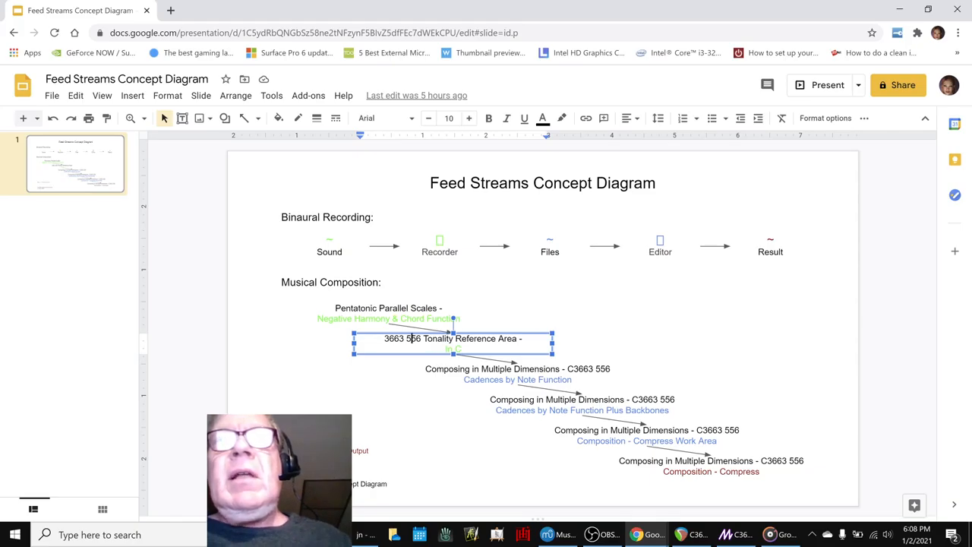
pyautogui.click(516, 368)
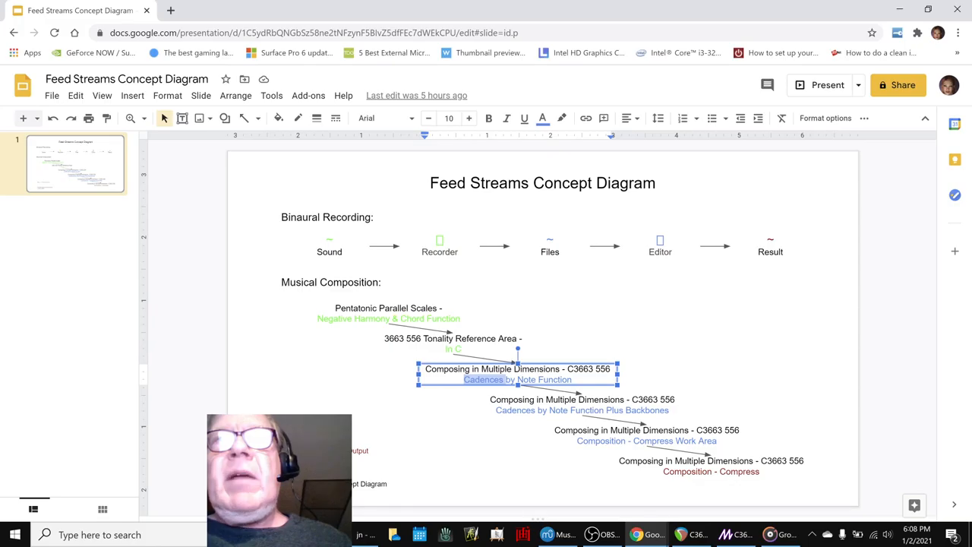
pyautogui.click(582, 399)
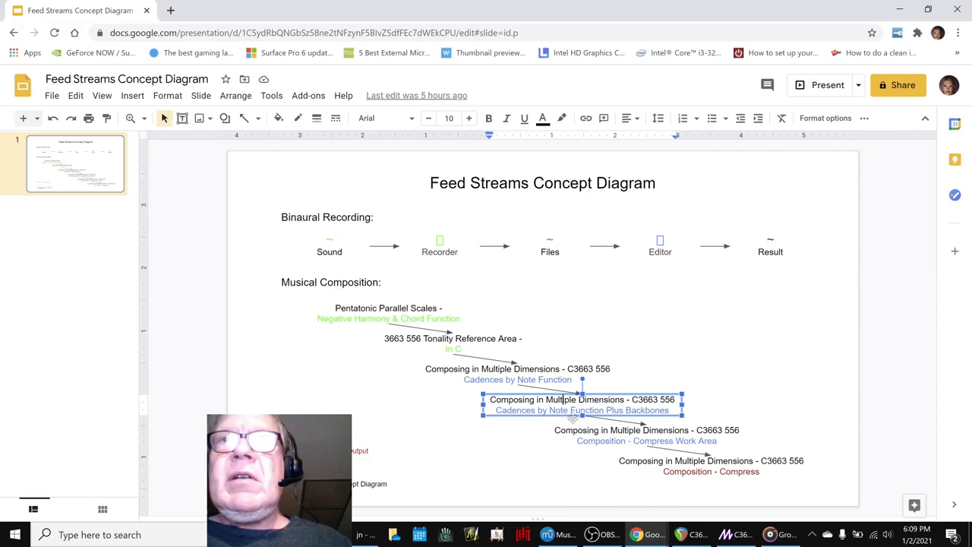
pyautogui.click(647, 435)
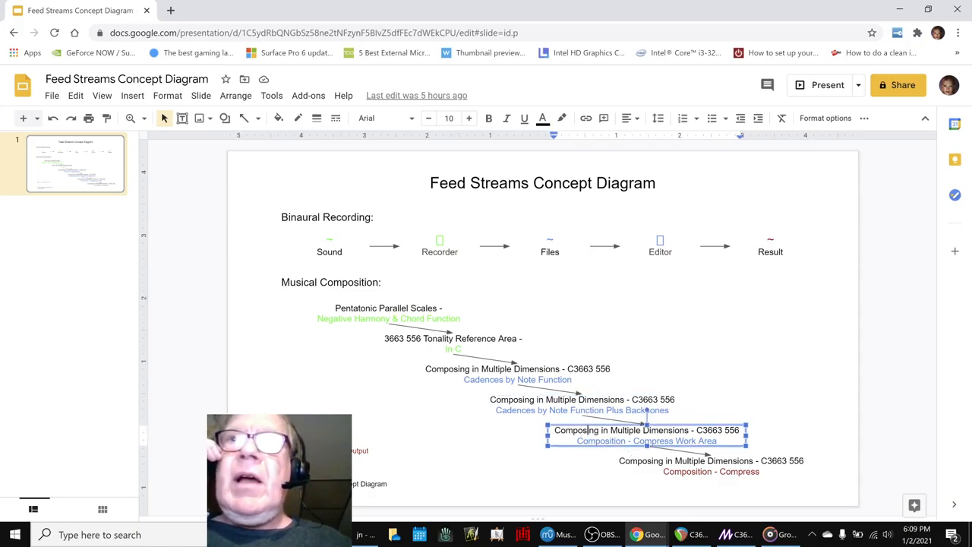
pyautogui.click(710, 465)
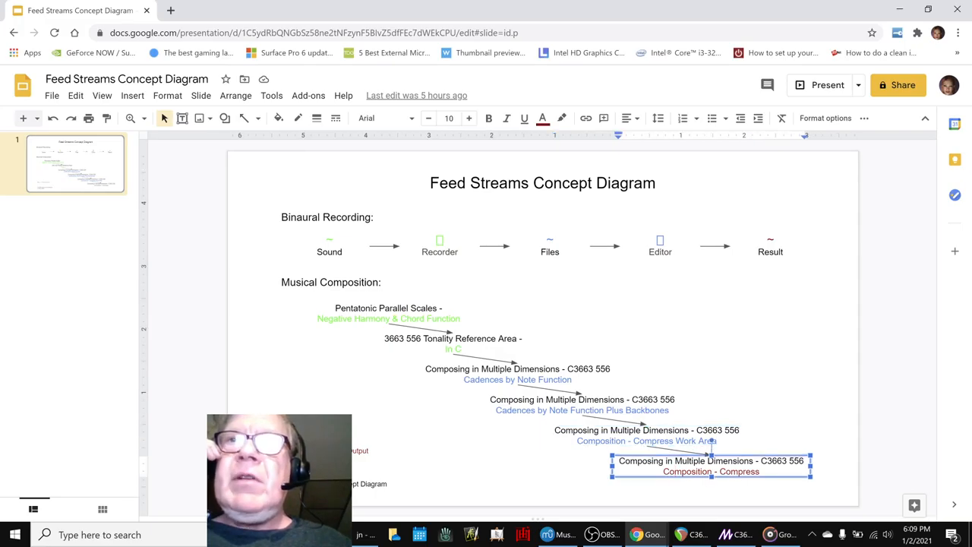
pyautogui.click(646, 435)
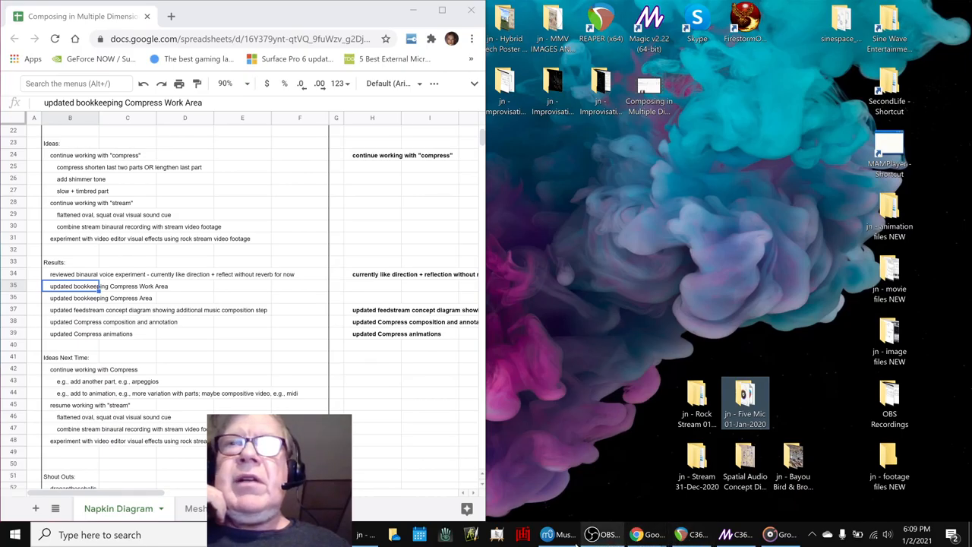
# - Show the Compress score and the Magic Compress animation project on the INTRO scene
pyautogui.click(556, 534)
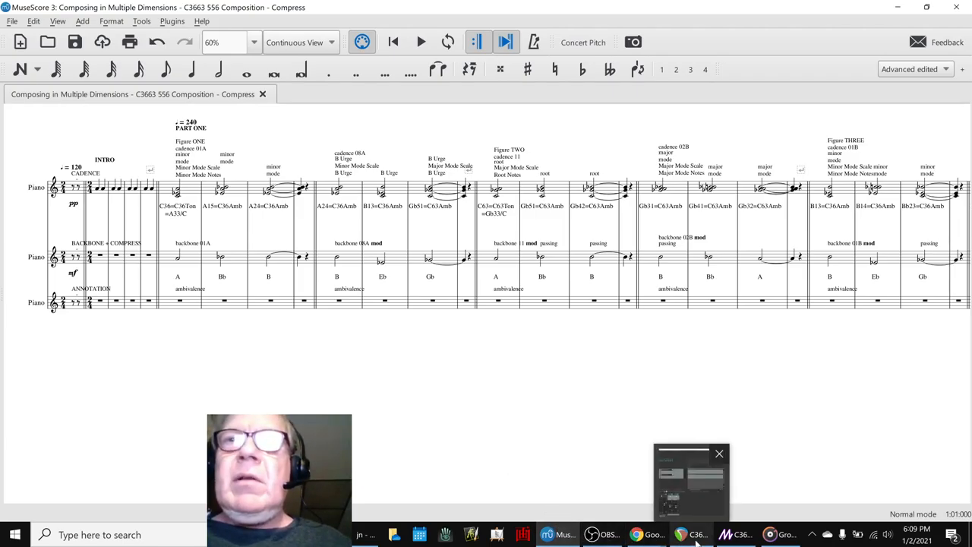
pyautogui.click(725, 534)
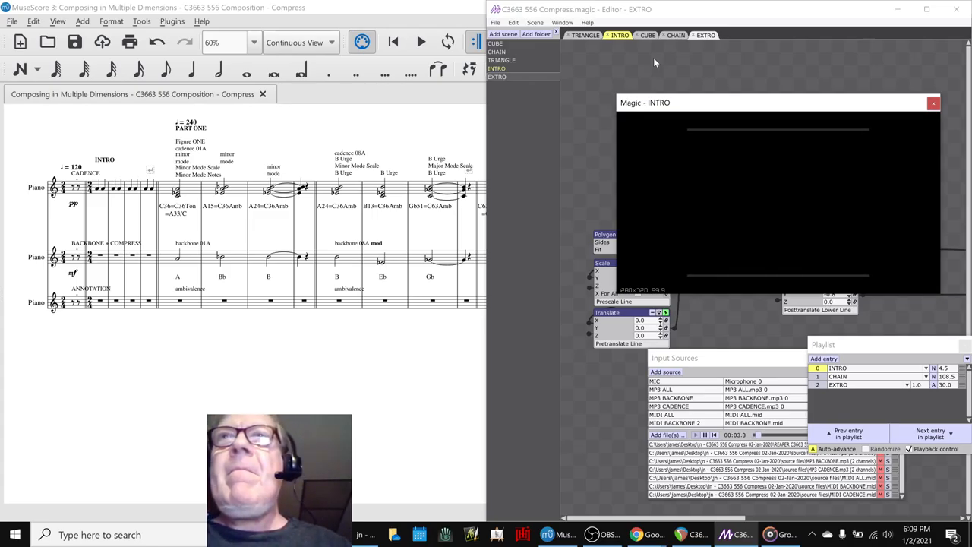
# - Swap Magic for the Compress REAPER project beside the score
pyautogui.click(675, 35)
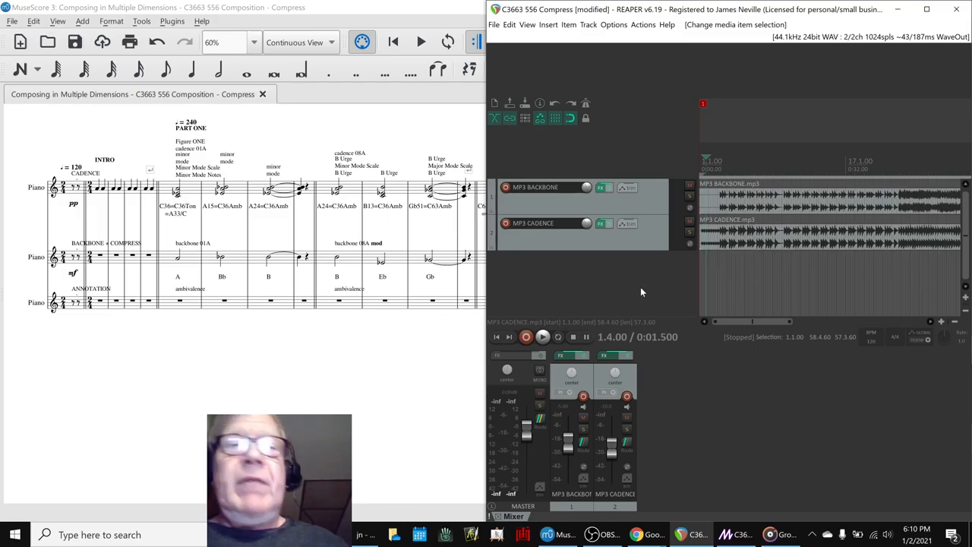
# - Play the BACKBONE and CADENCE tracks, then return to the MuseScore score via Magic
pyautogui.click(543, 336)
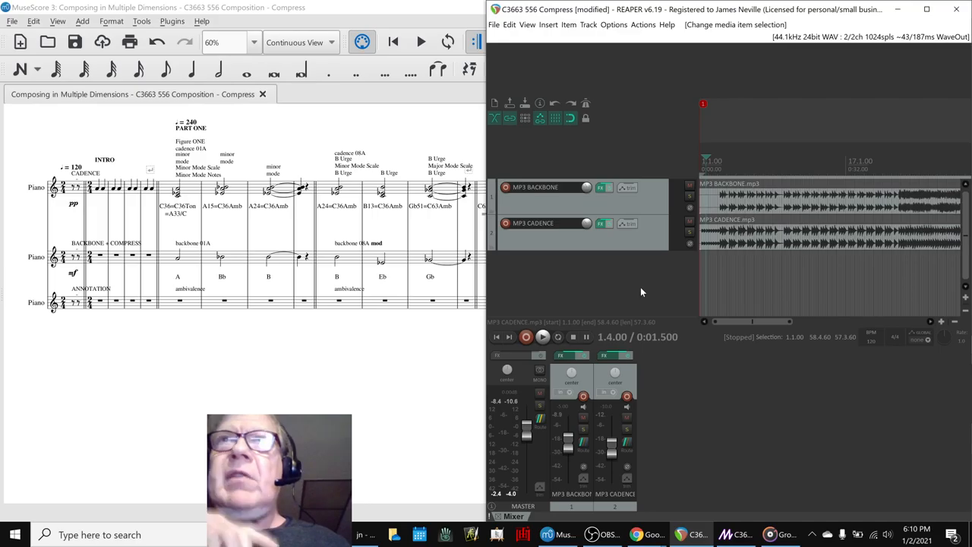
pyautogui.moveTo(691, 534)
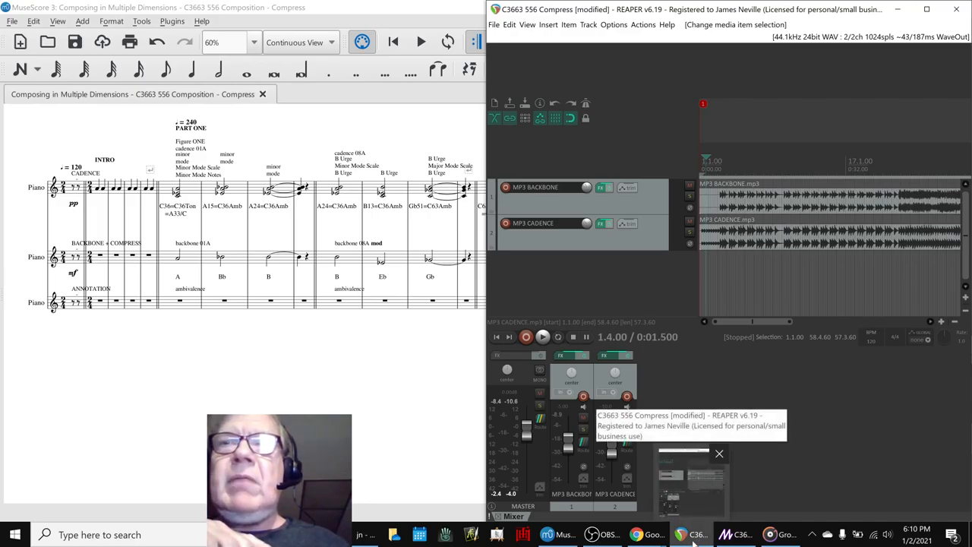
pyautogui.click(690, 534)
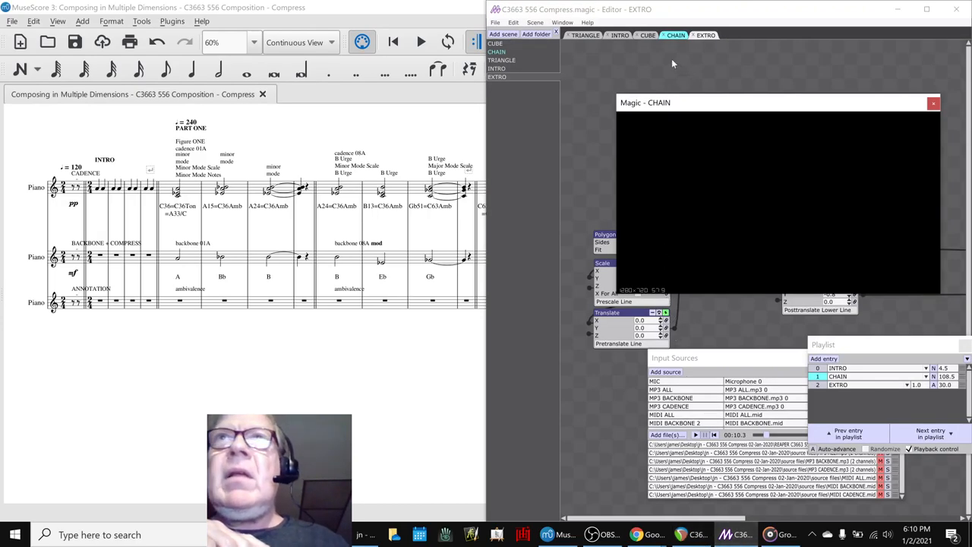
pyautogui.click(647, 35)
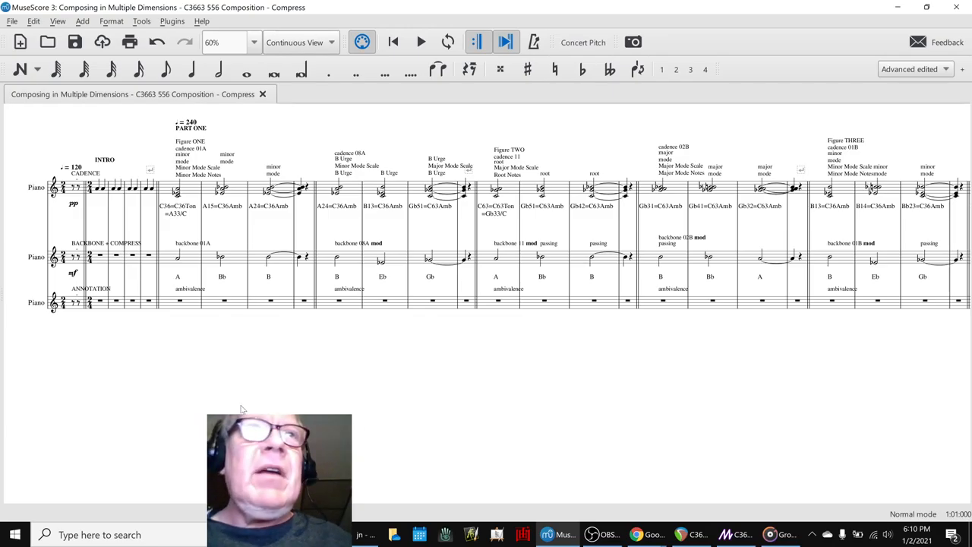
# - Enlarge the Compress score window and start full-score playback
pyautogui.click(165, 69)
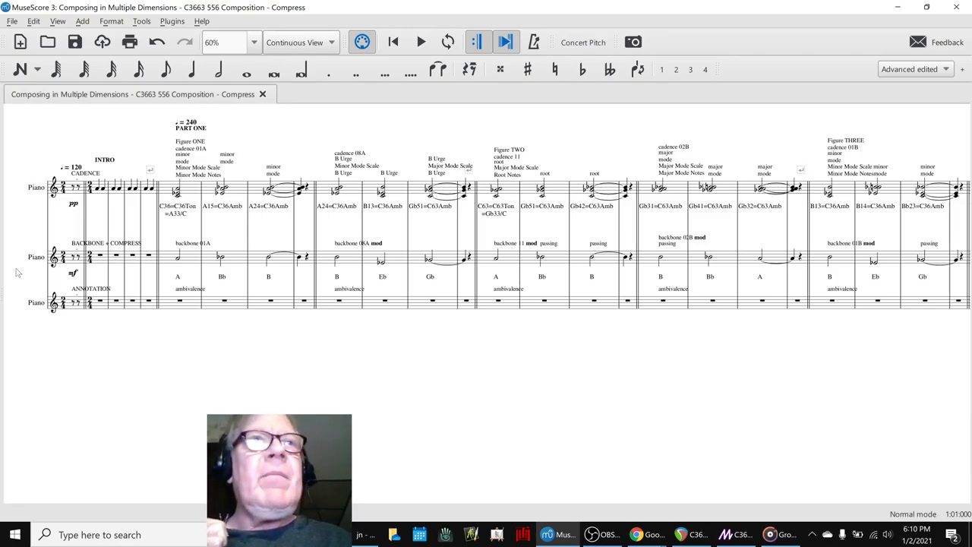
pyautogui.click(421, 41)
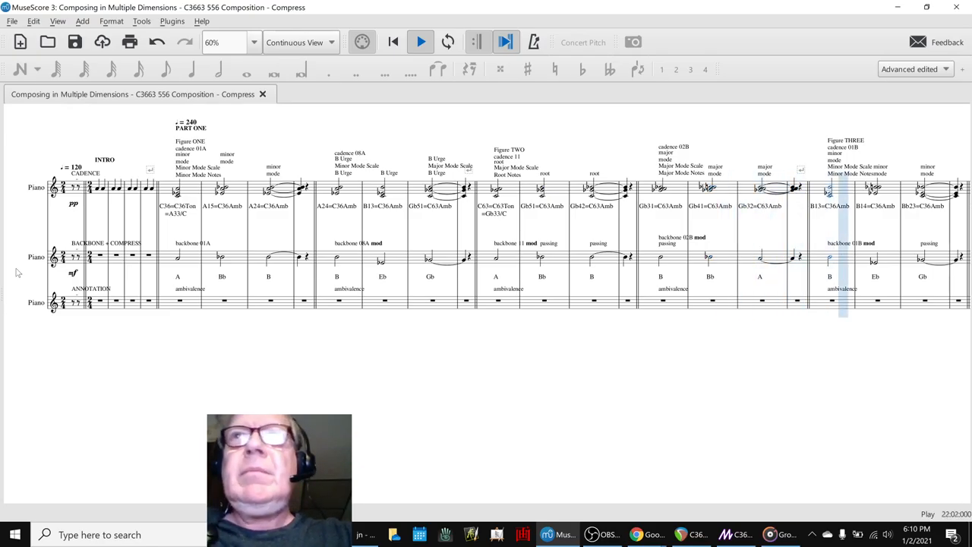
# - Follow the playing score in Continuous View from Part Two through Part Four's solo into Part Five
pyautogui.hscroll(3)
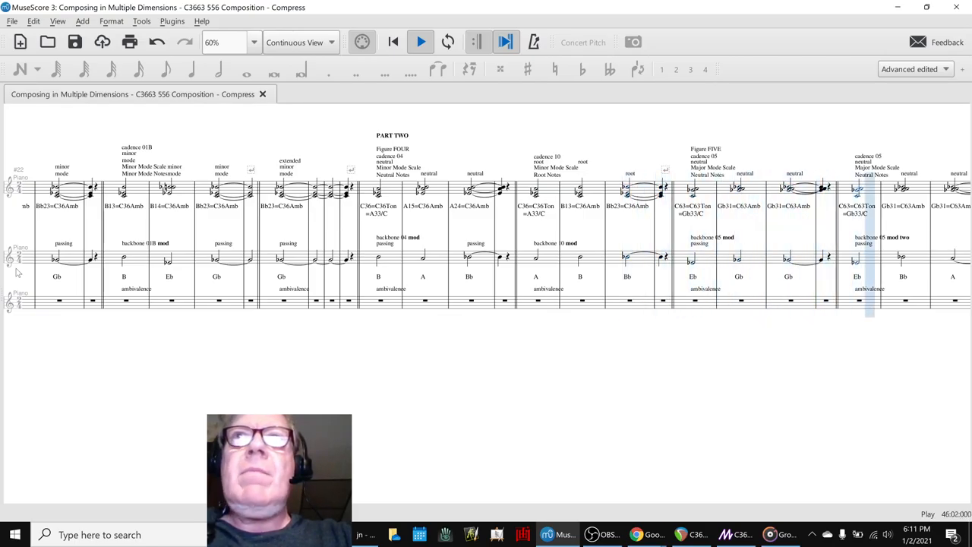
pyautogui.hscroll(3)
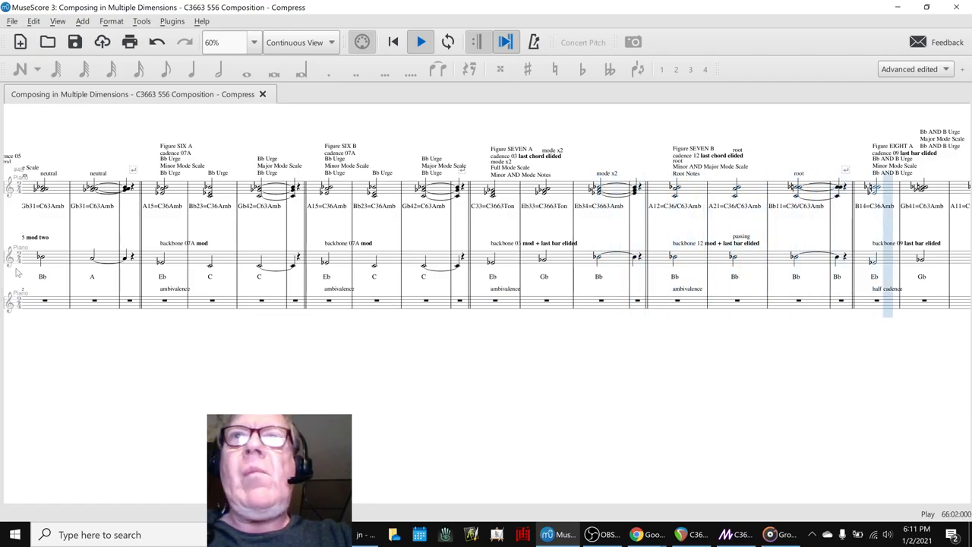
pyautogui.hscroll(3)
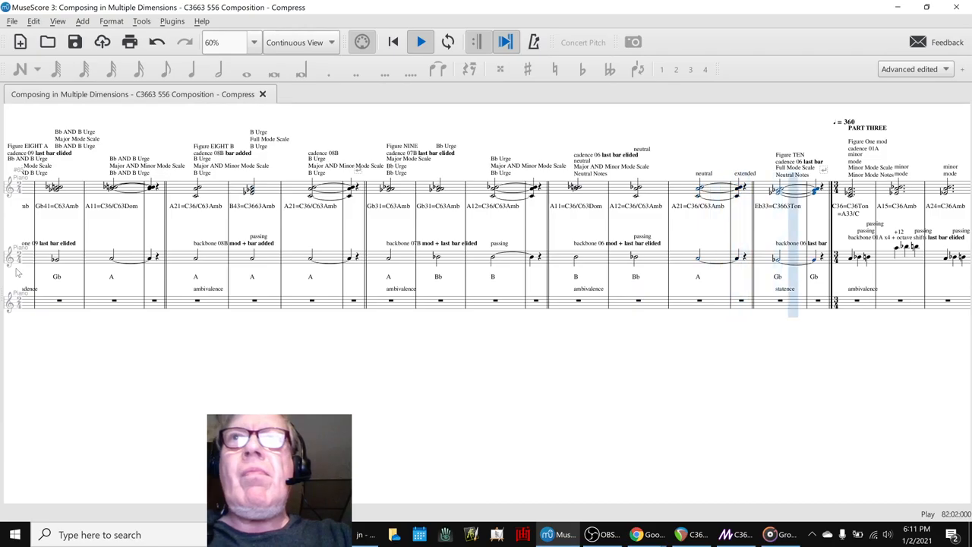
pyautogui.hscroll(3)
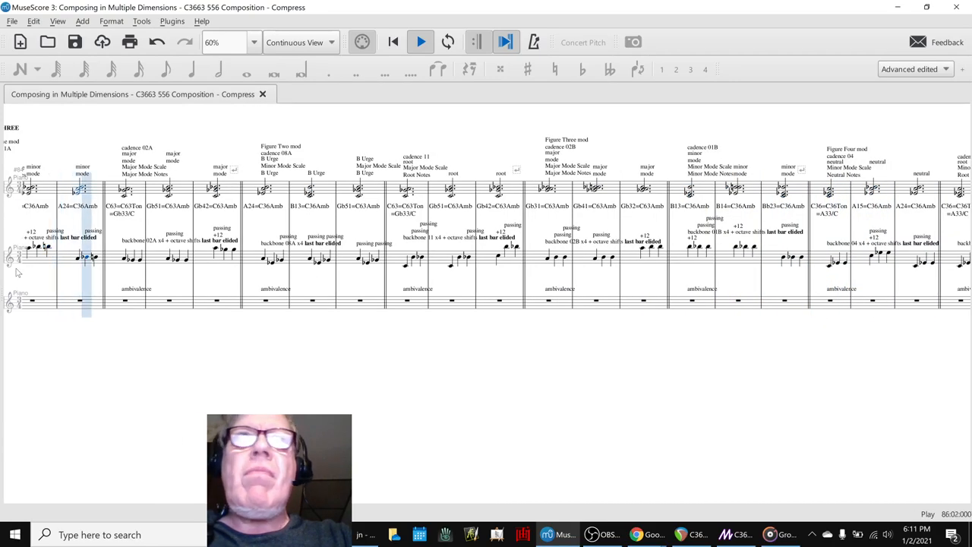
pyautogui.click(270, 262)
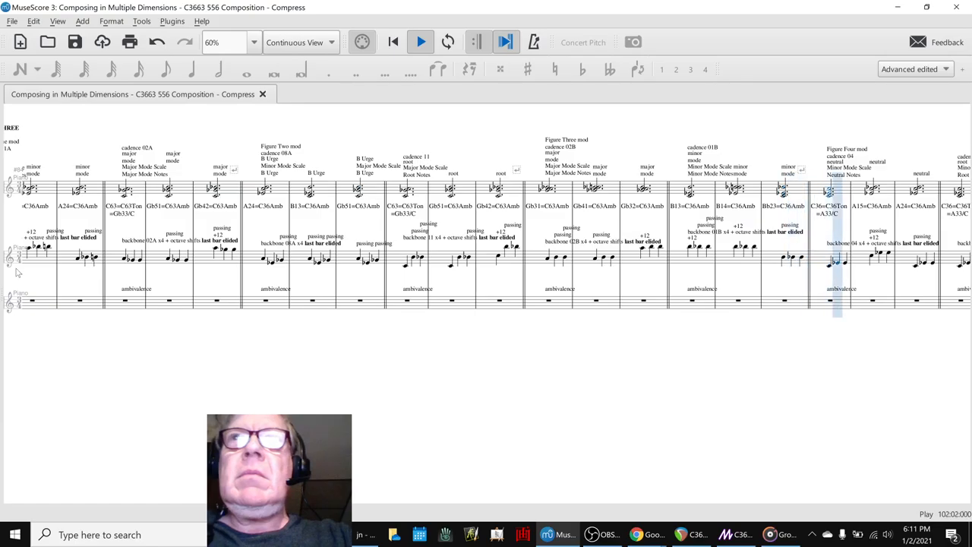
pyautogui.hscroll(3)
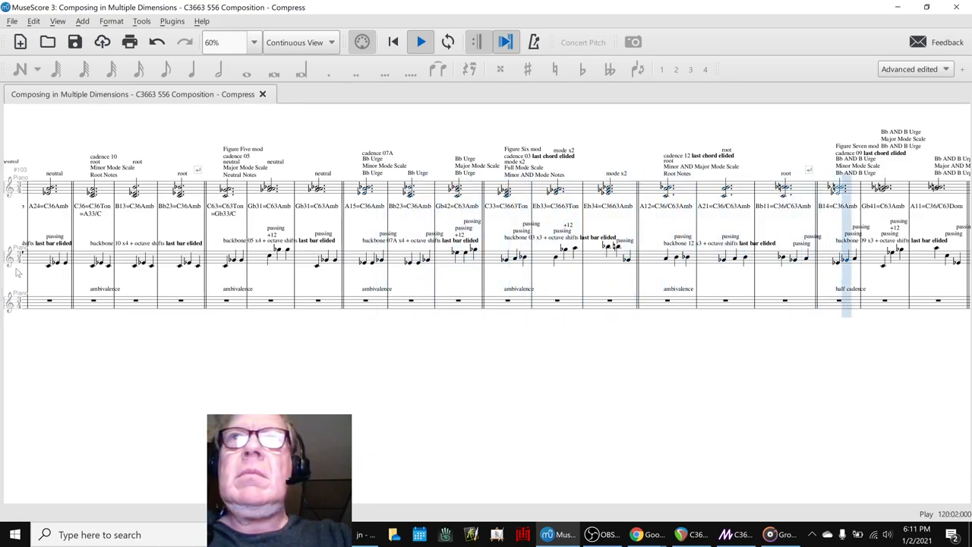
pyautogui.hscroll(3)
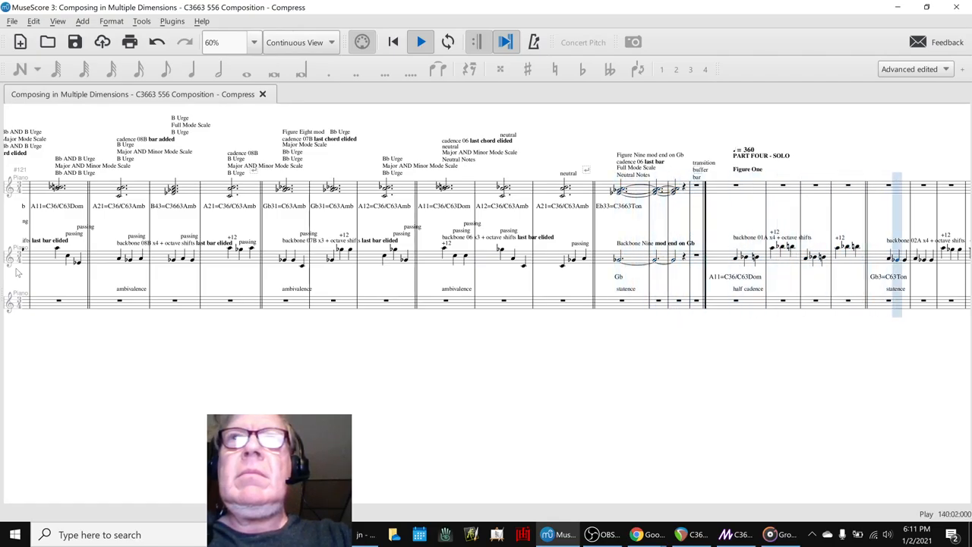
pyautogui.hscroll(3)
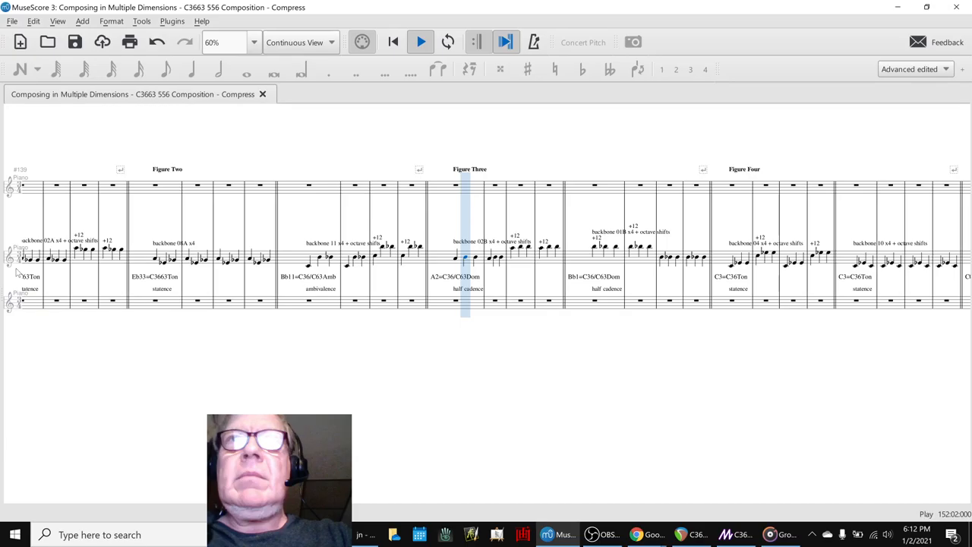
pyautogui.click(605, 258)
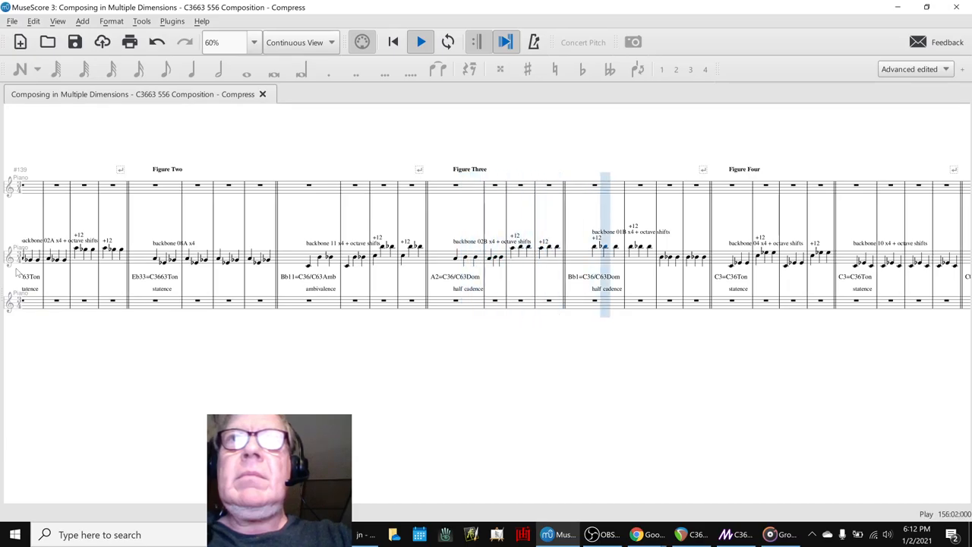
pyautogui.click(746, 251)
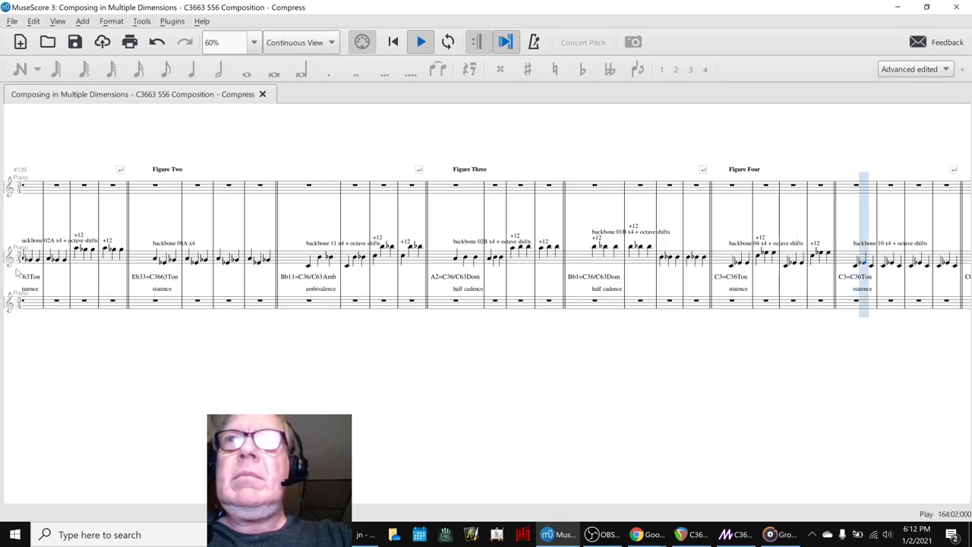
pyautogui.hscroll(3)
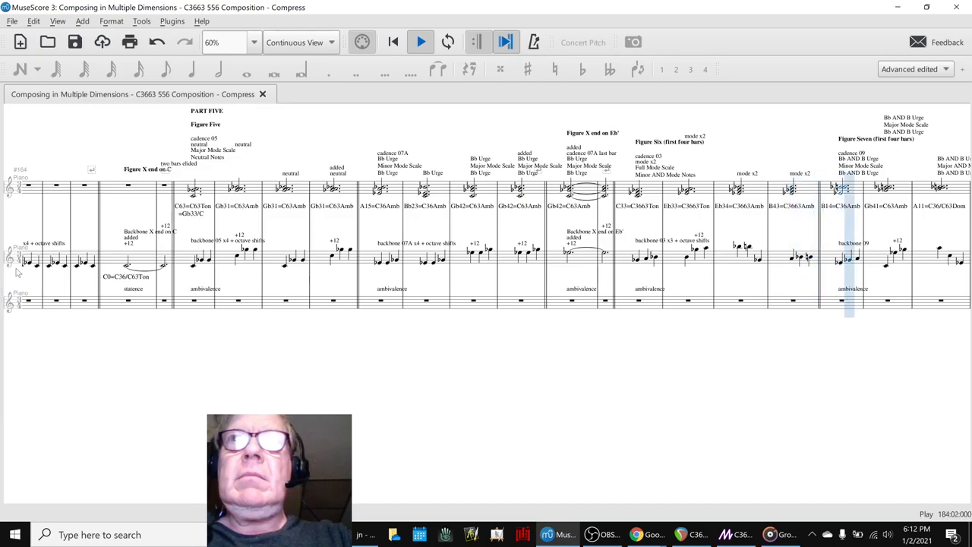
pyautogui.hscroll(3)
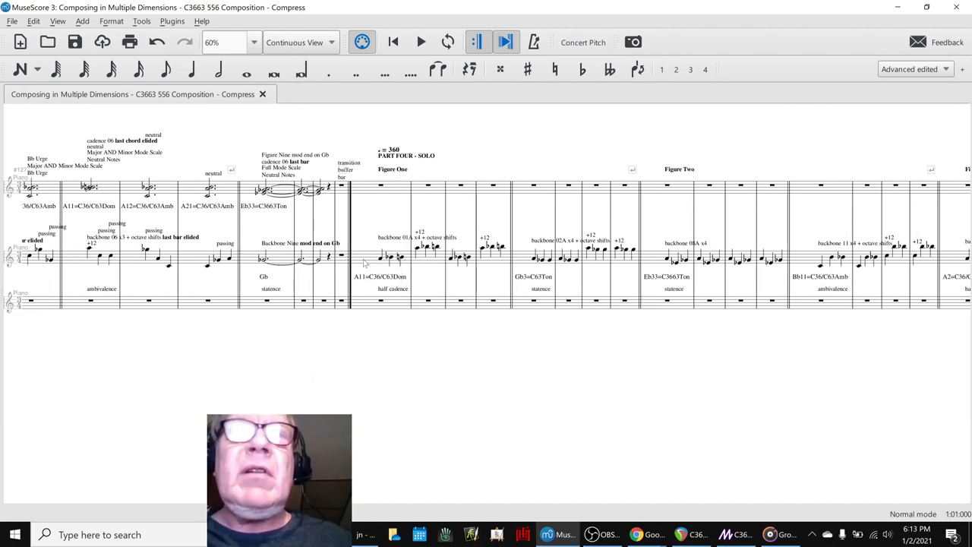
pyautogui.click(389, 256)
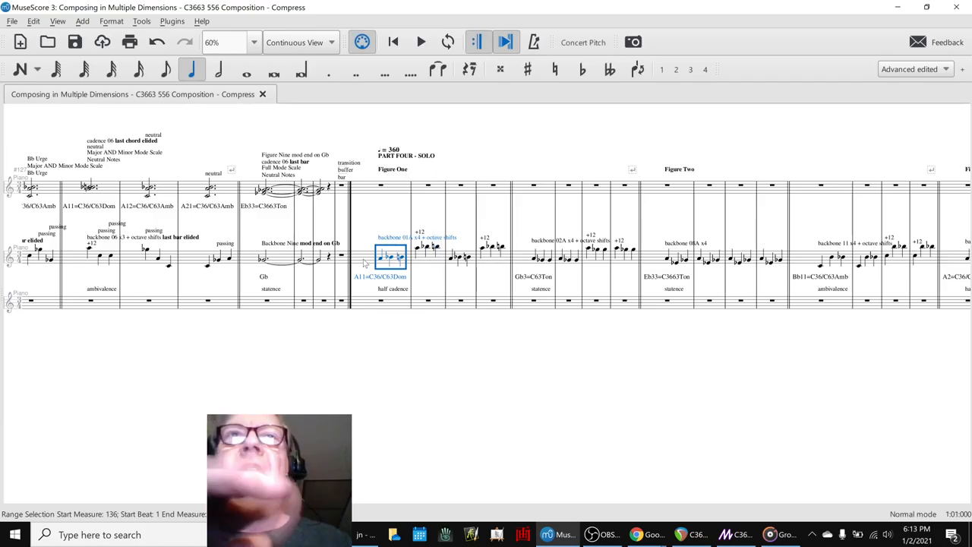
pyautogui.moveTo(395, 315)
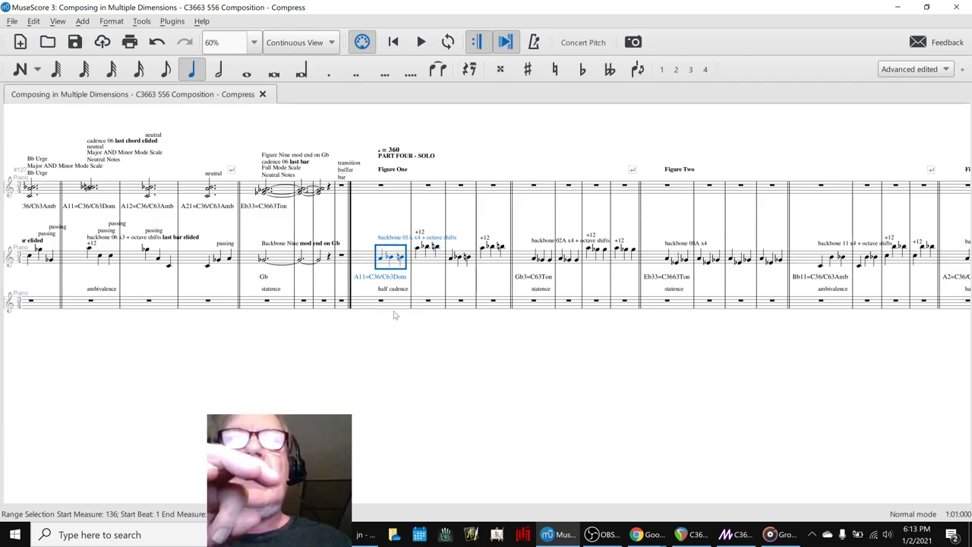
pyautogui.moveTo(531, 323)
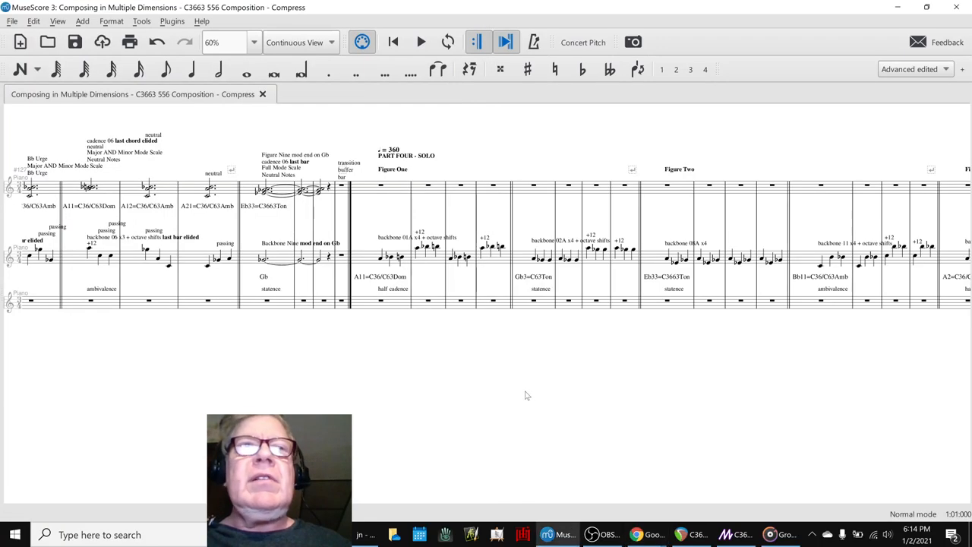
pyautogui.moveTo(521, 423)
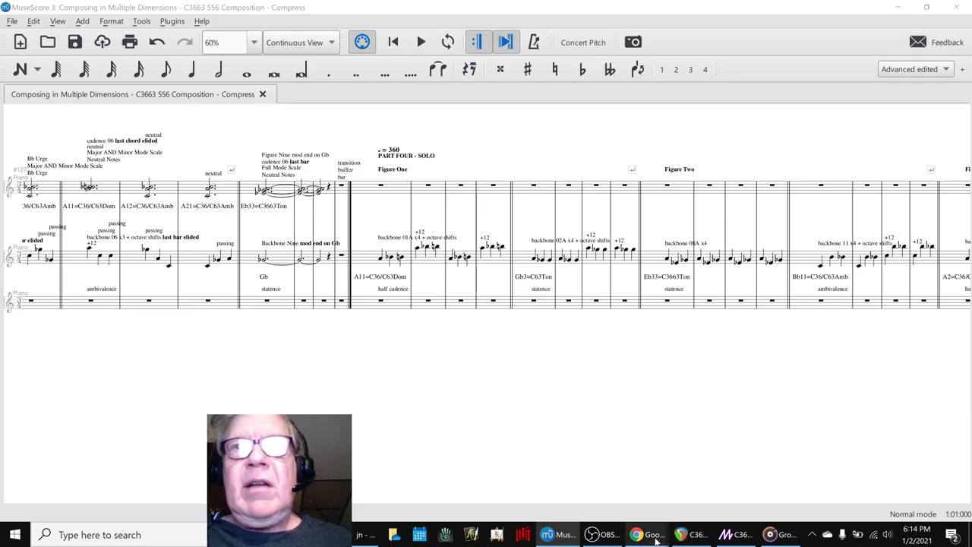
# - Go over the three Shout Outs entries in the session notes, then bring OBS forward
pyautogui.click(637, 534)
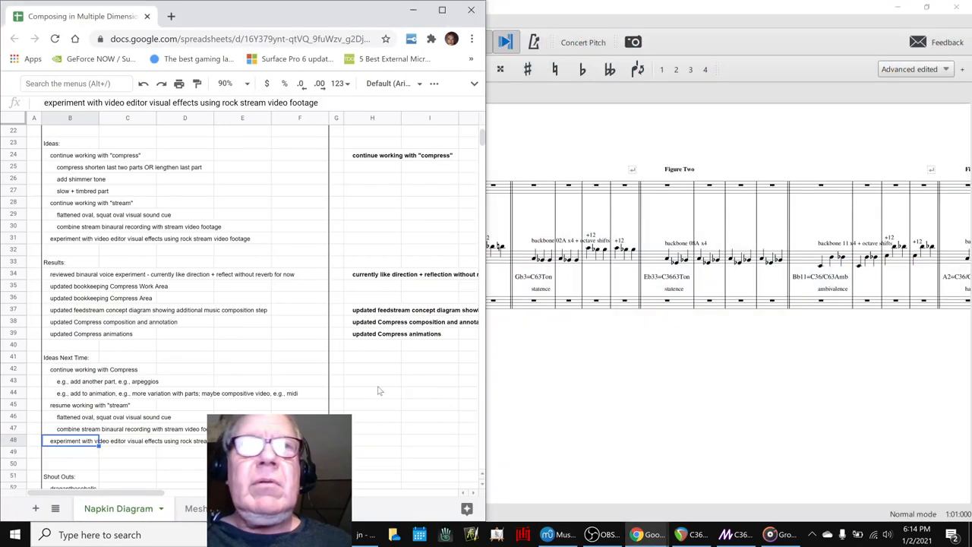
pyautogui.scroll(-3)
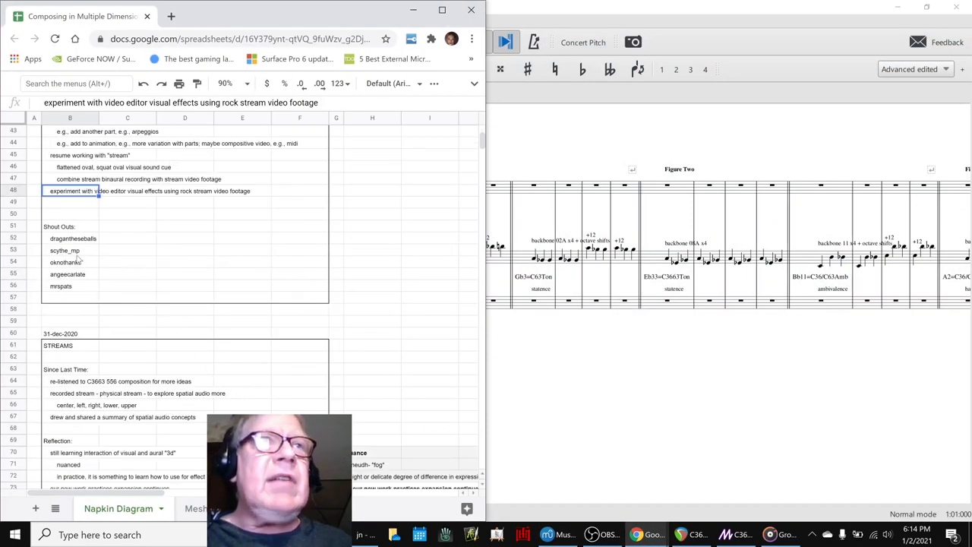
pyautogui.click(64, 250)
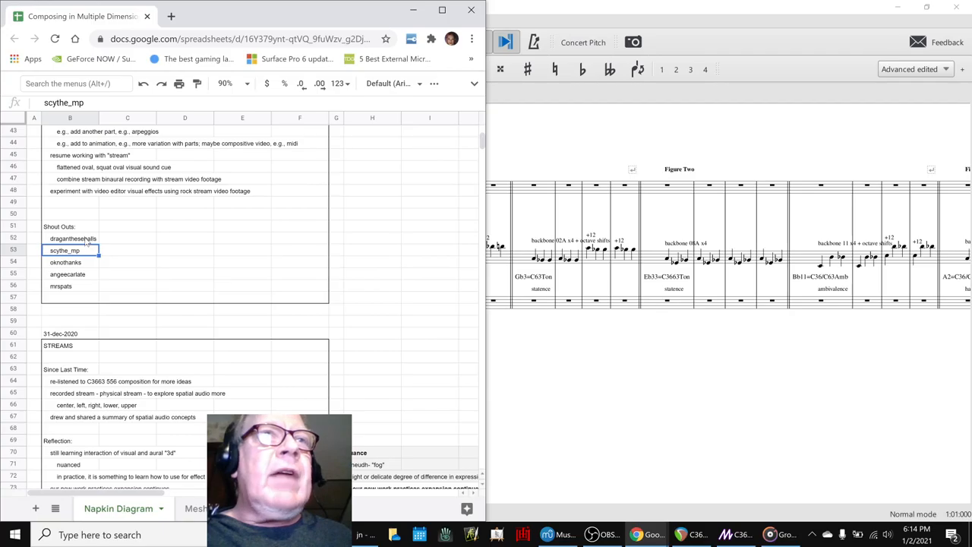
pyautogui.click(73, 237)
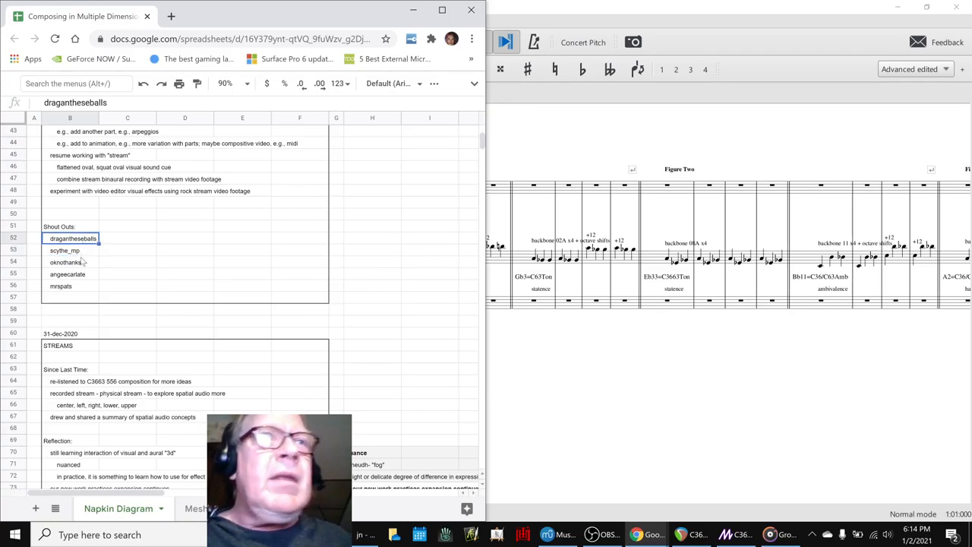
pyautogui.click(64, 263)
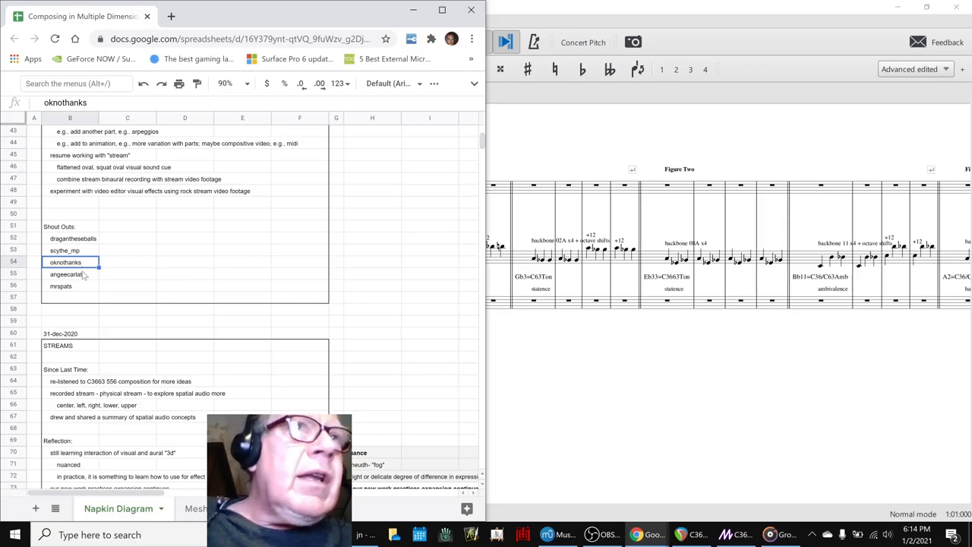
pyautogui.click(68, 273)
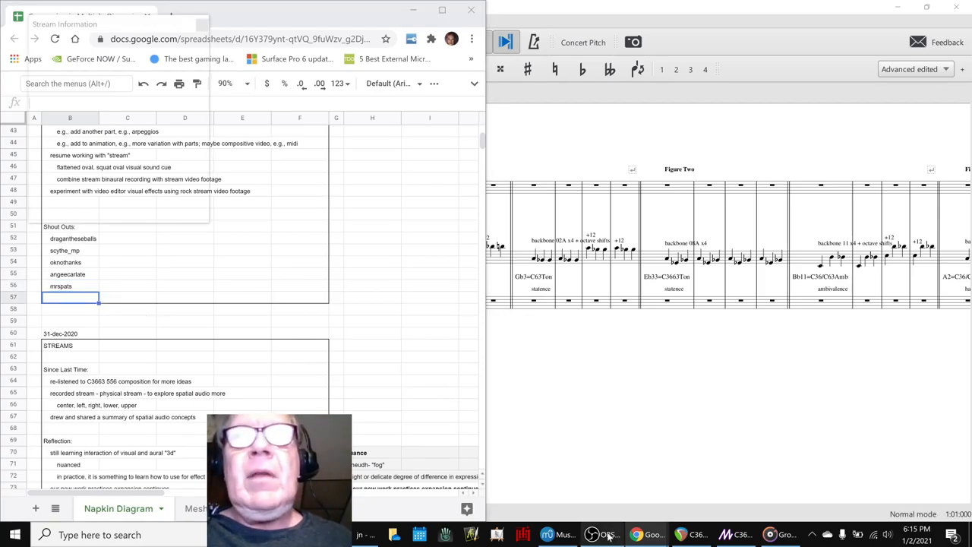
pyautogui.click(607, 534)
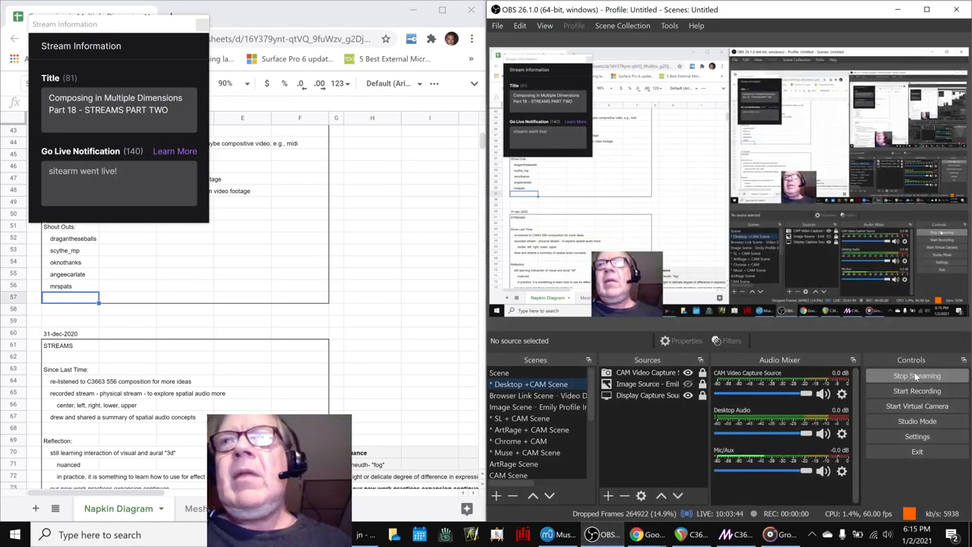